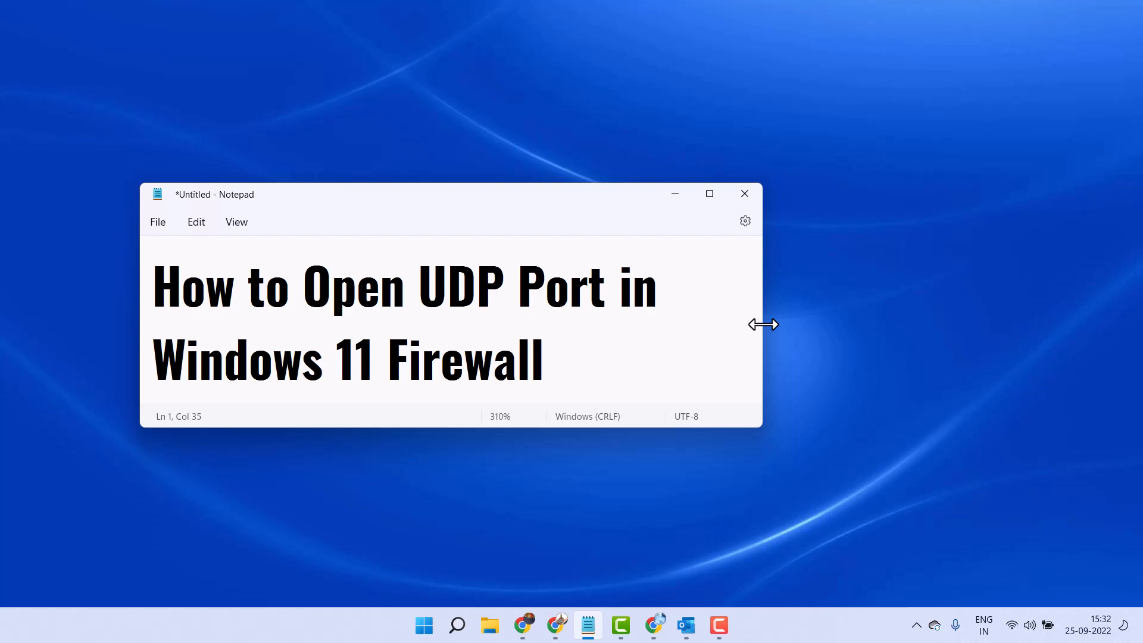
# Minimize the Notepad window titled 'How to Open UDP Port in Windows 11 Firewall'.
pyautogui.click(373, 358)
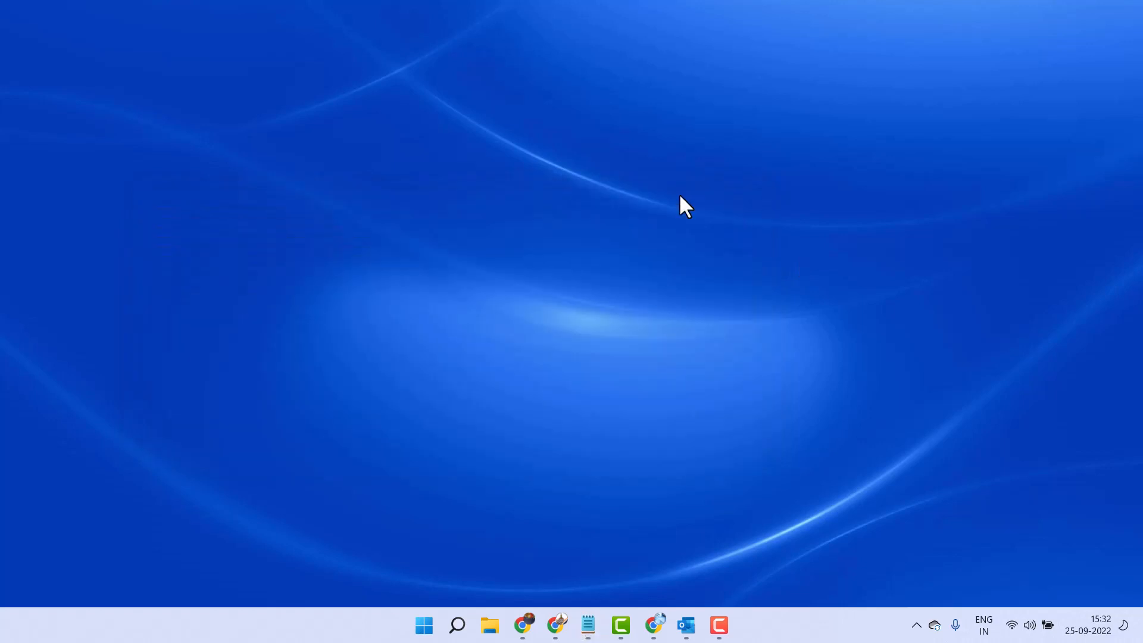
pyautogui.moveTo(457, 625)
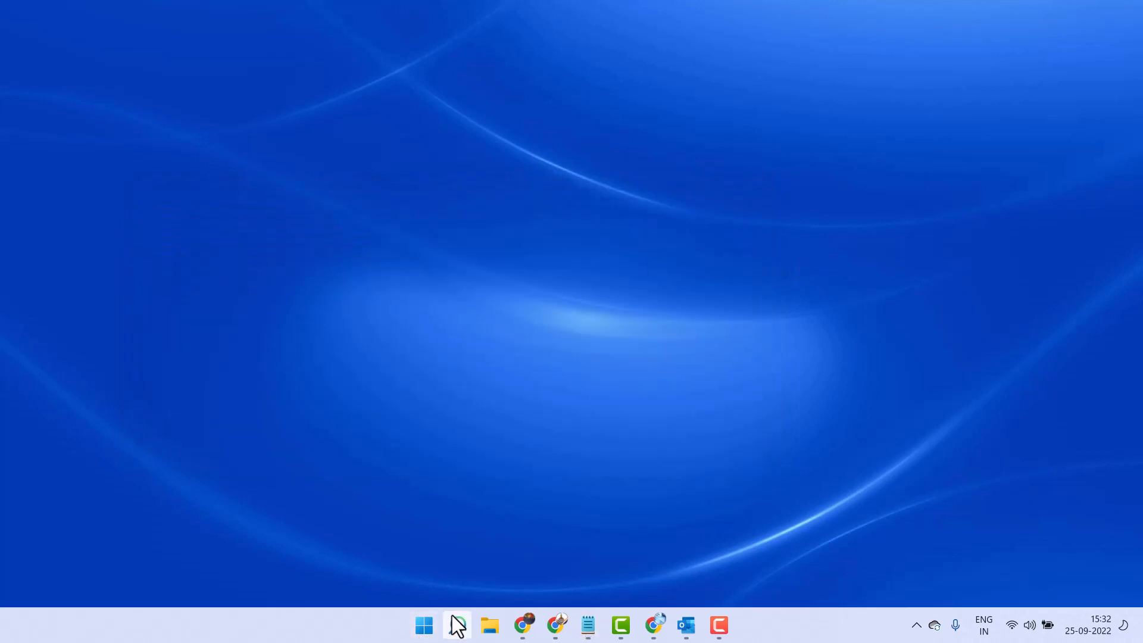
# Search Windows for 'firewall' from the taskbar search.
pyautogui.click(456, 624)
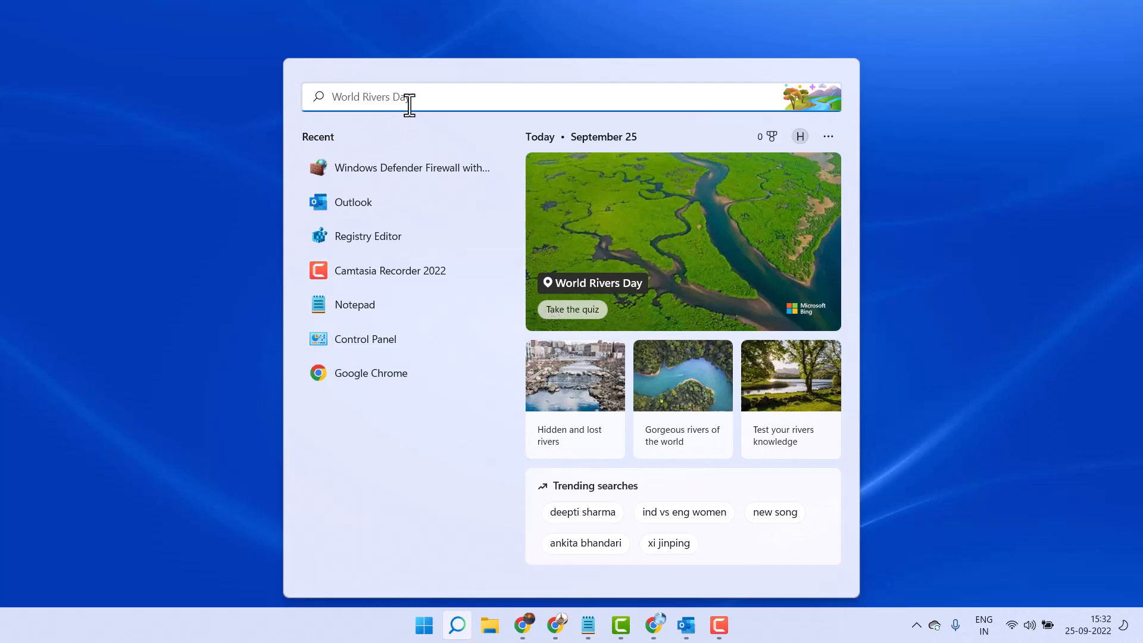
pyautogui.write('firw')
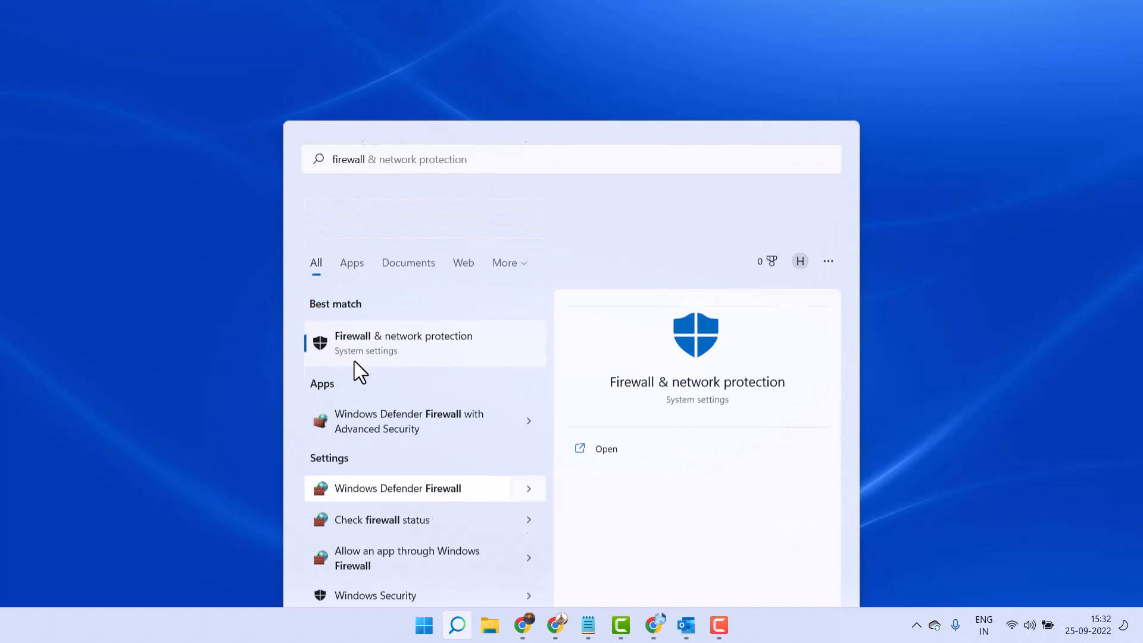
# Open Windows Defender Firewall from the Settings search results.
pyautogui.click(396, 488)
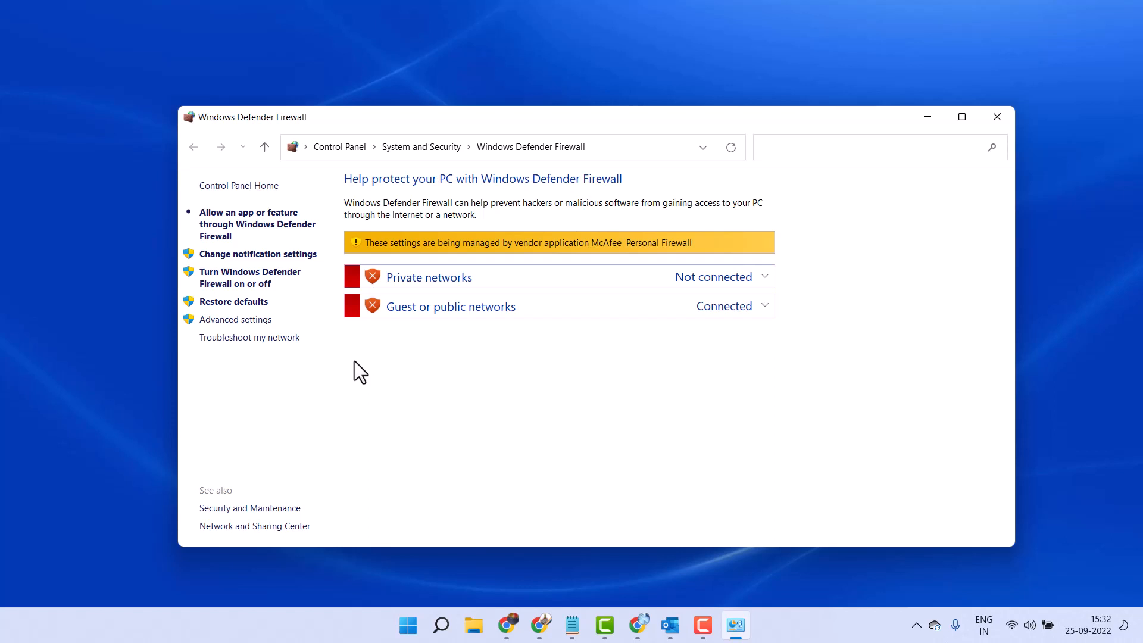
pyautogui.moveTo(233, 283)
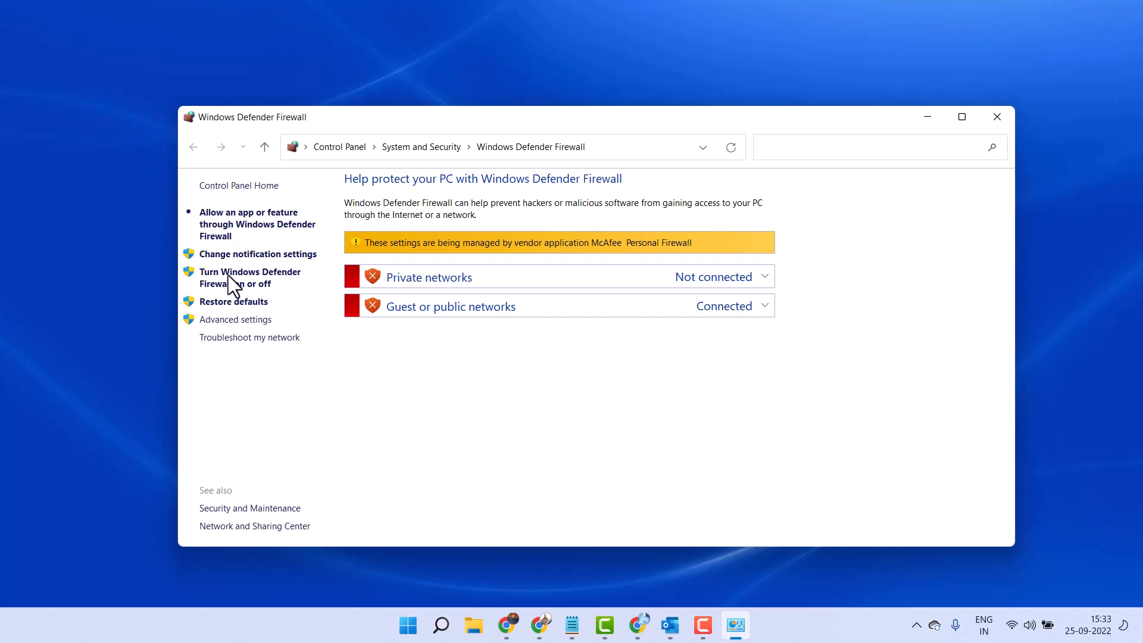
pyautogui.moveTo(221, 292)
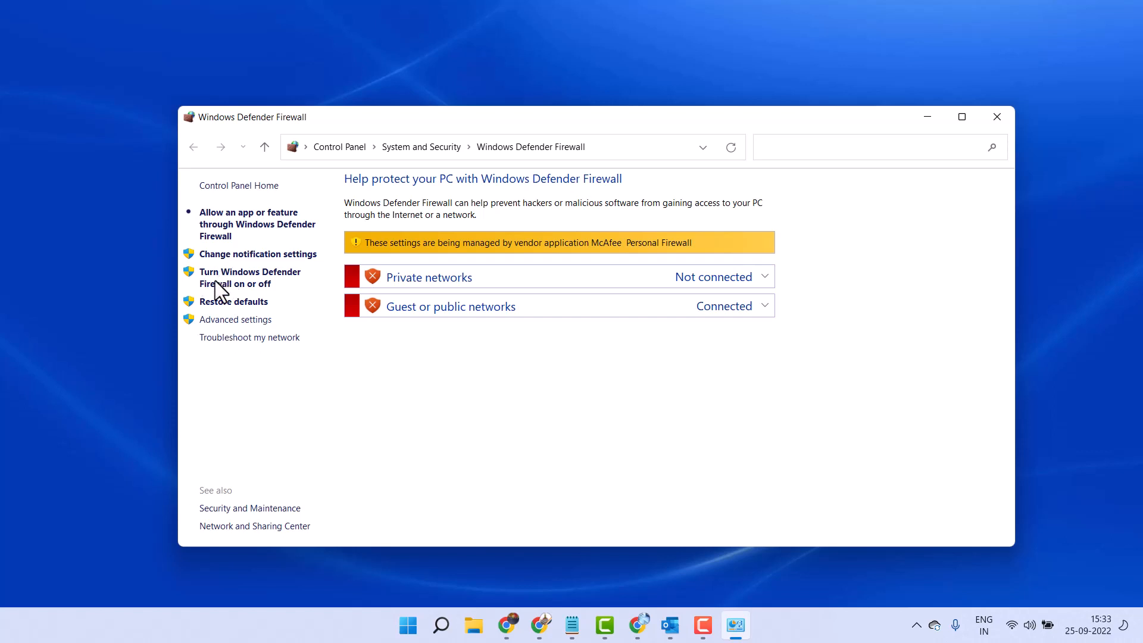
pyautogui.moveTo(234, 319)
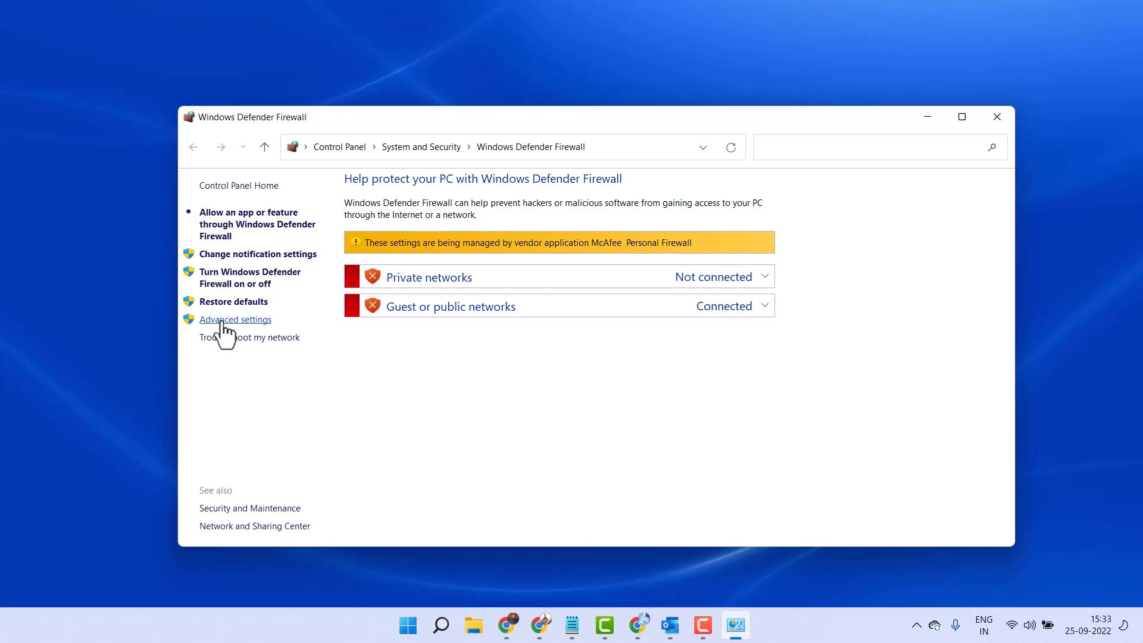
# Open Advanced settings and display the Inbound Rules list.
pyautogui.click(235, 319)
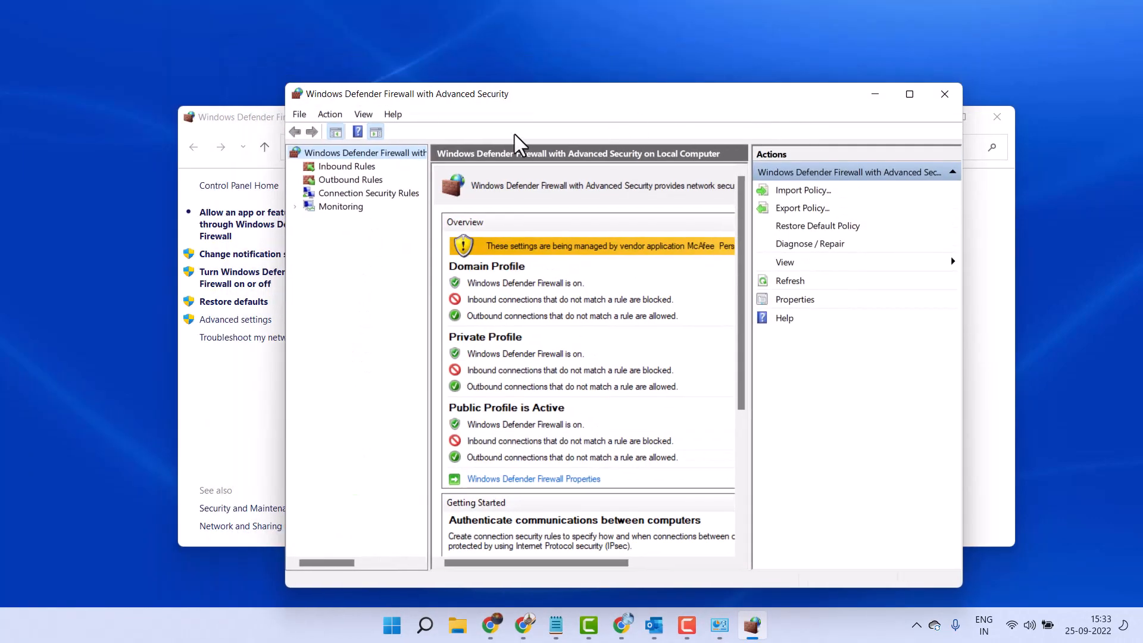
pyautogui.moveTo(357, 182)
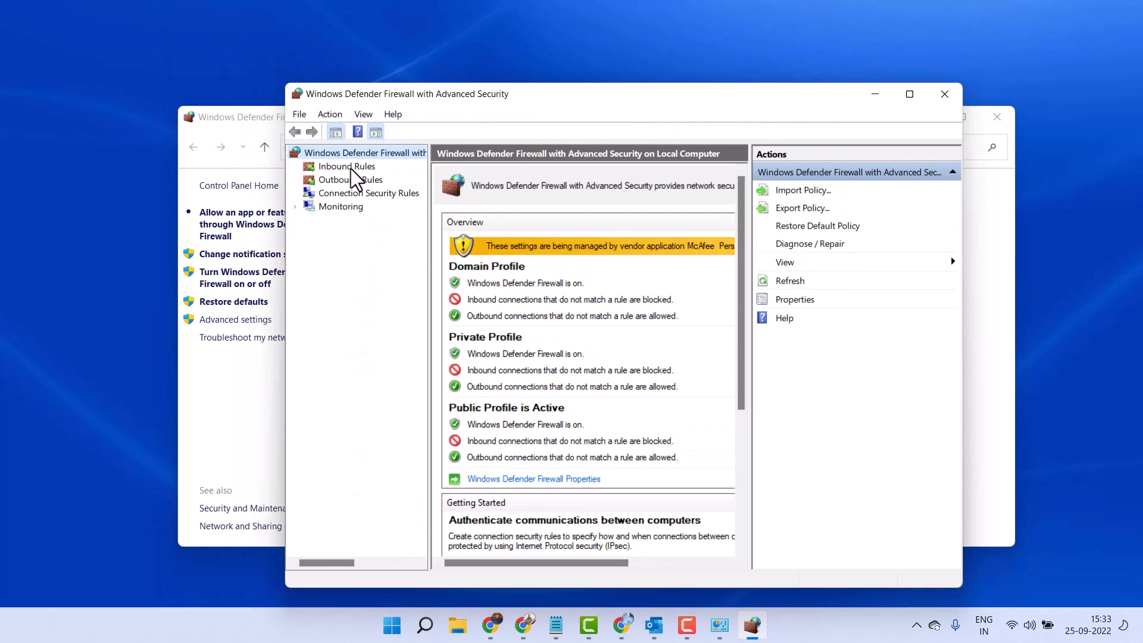
pyautogui.click(346, 166)
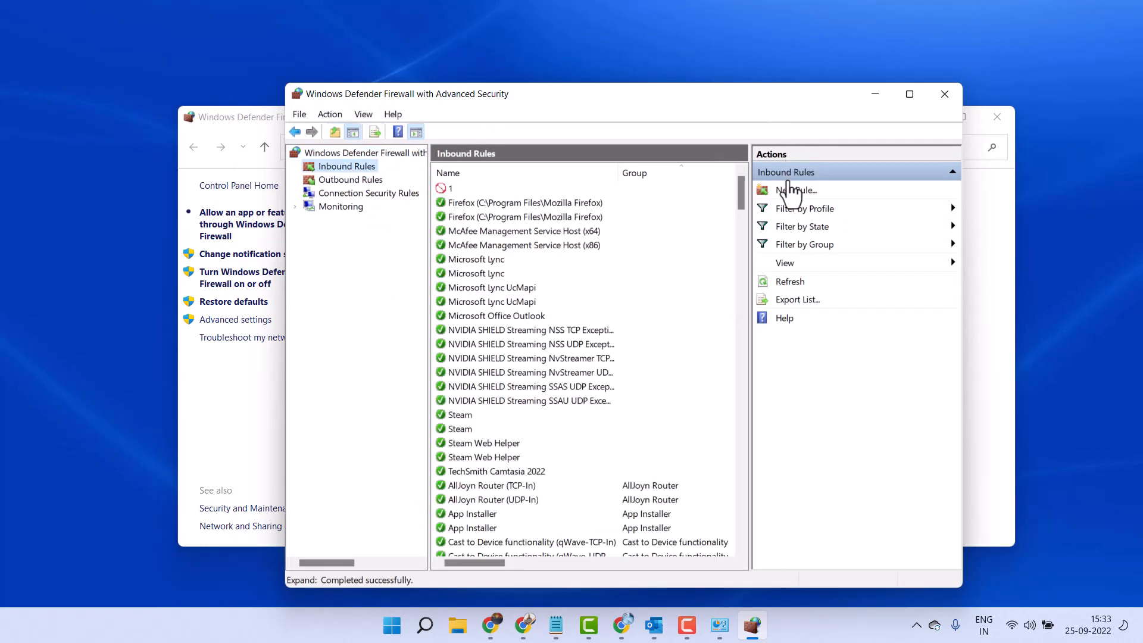
# Start a New Inbound Rule and choose Port as the rule type.
pyautogui.click(796, 190)
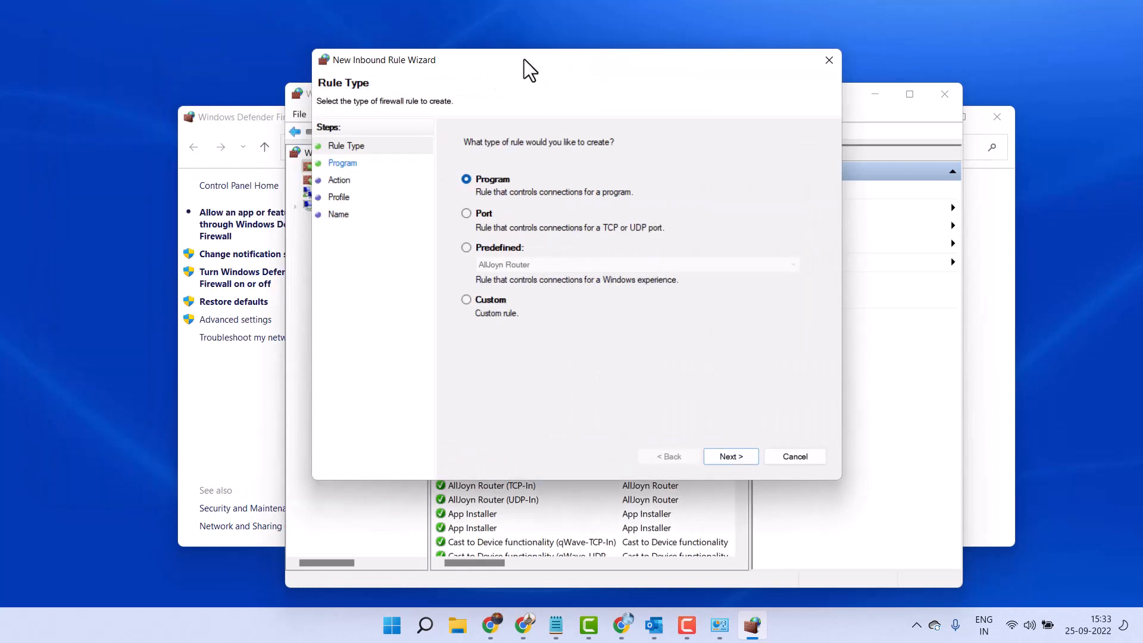
pyautogui.moveTo(494, 262)
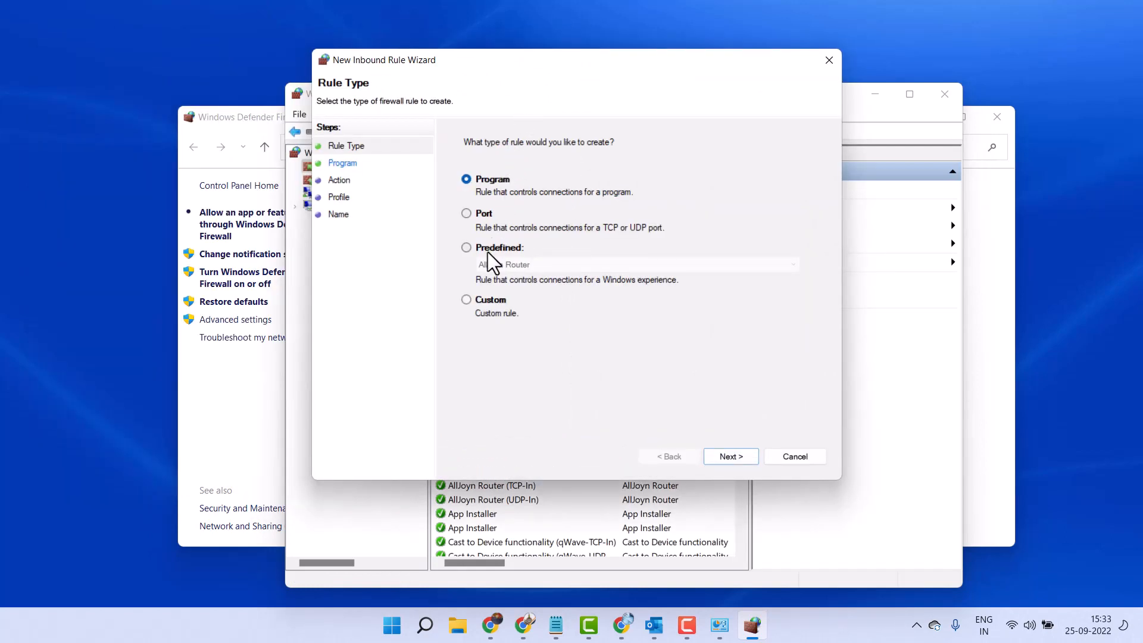
pyautogui.moveTo(478, 221)
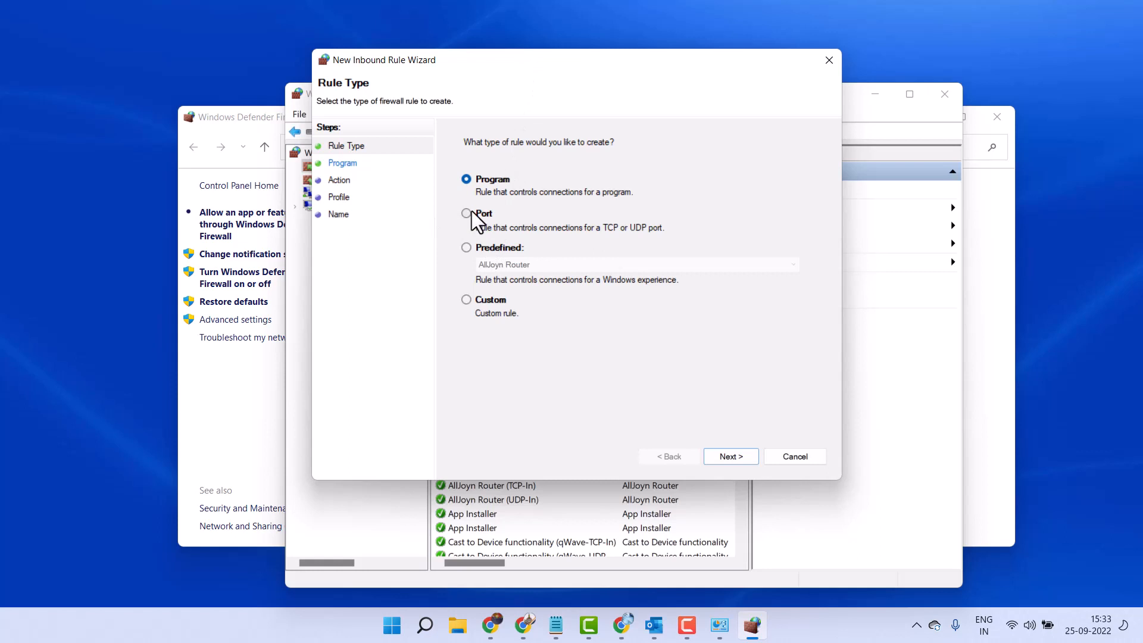
pyautogui.moveTo(469, 221)
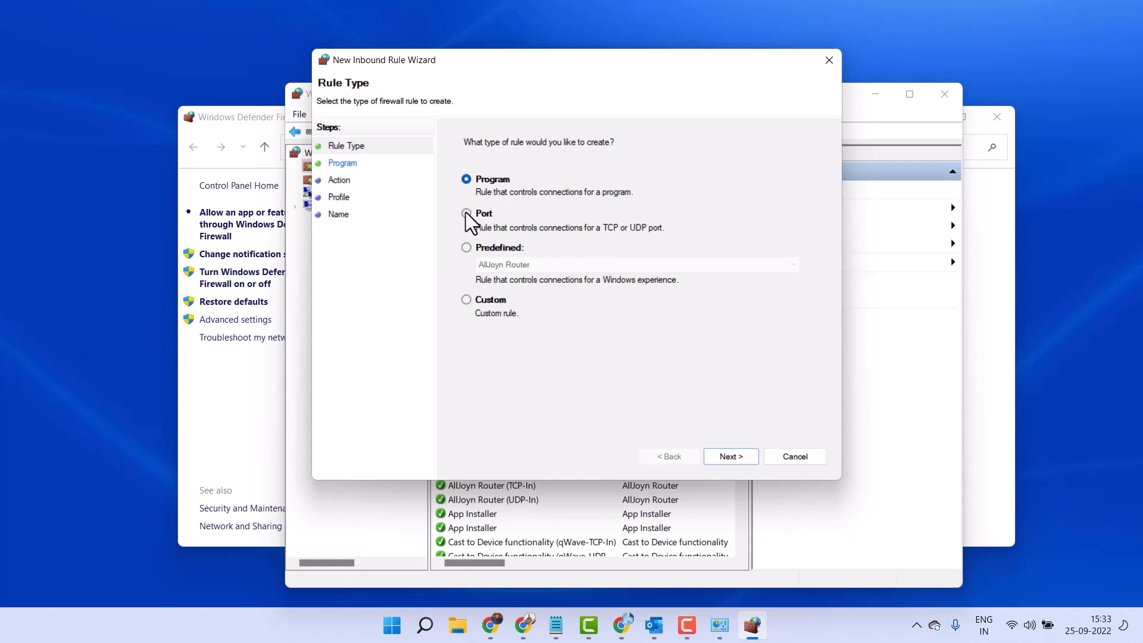
pyautogui.click(466, 213)
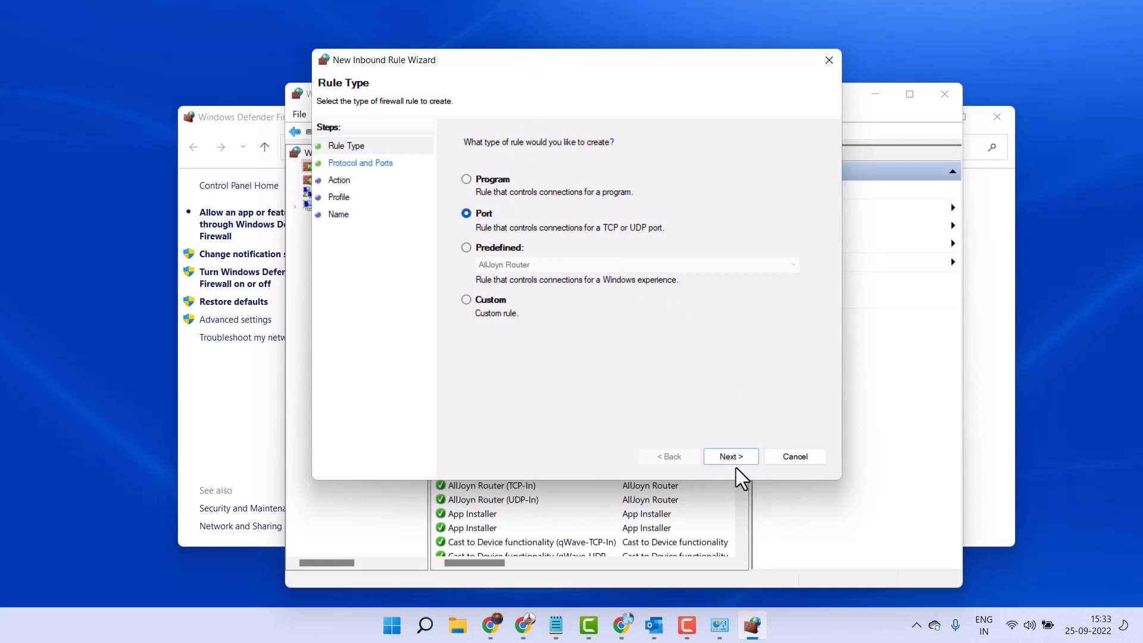
# Set the rule's protocol to UDP with specific local port 4040.
pyautogui.click(729, 456)
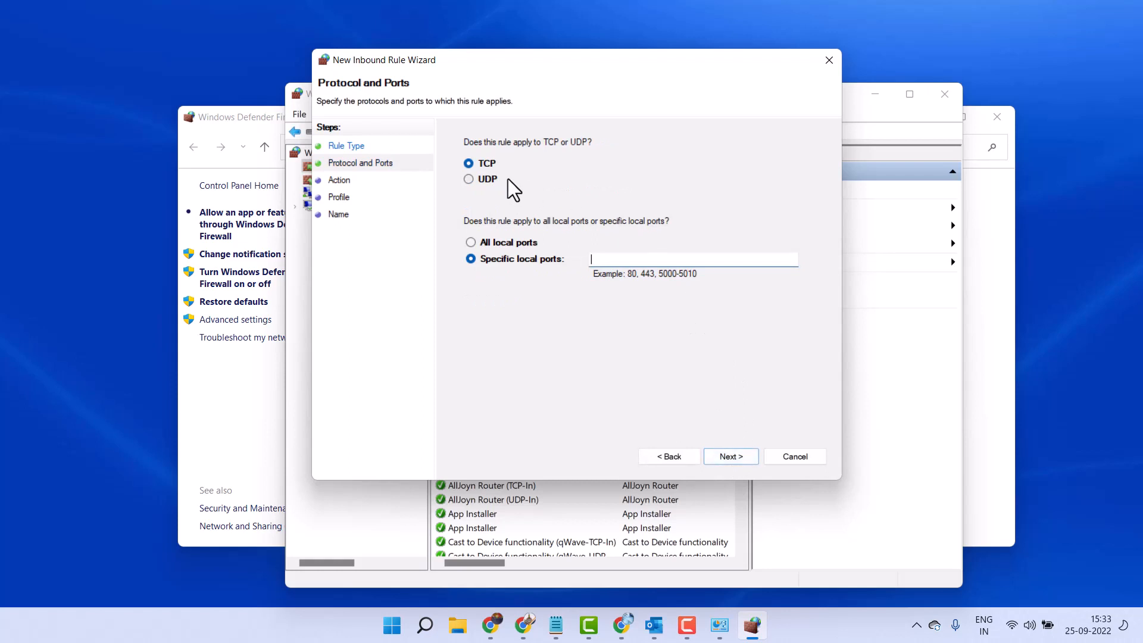
pyautogui.click(469, 179)
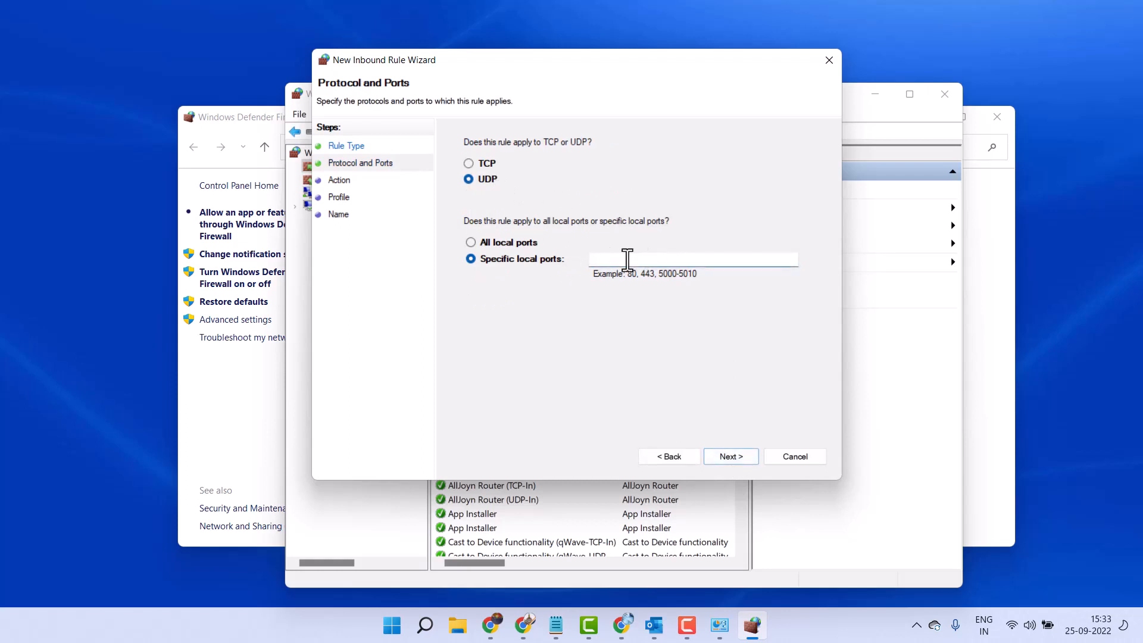
pyautogui.write('4')
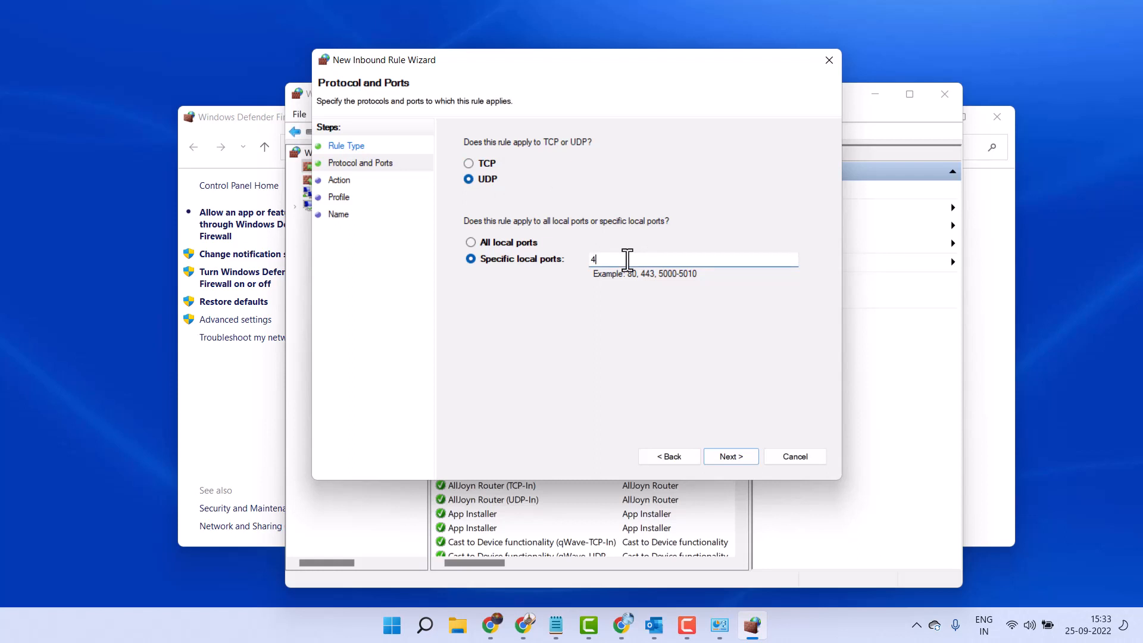
pyautogui.write('040')
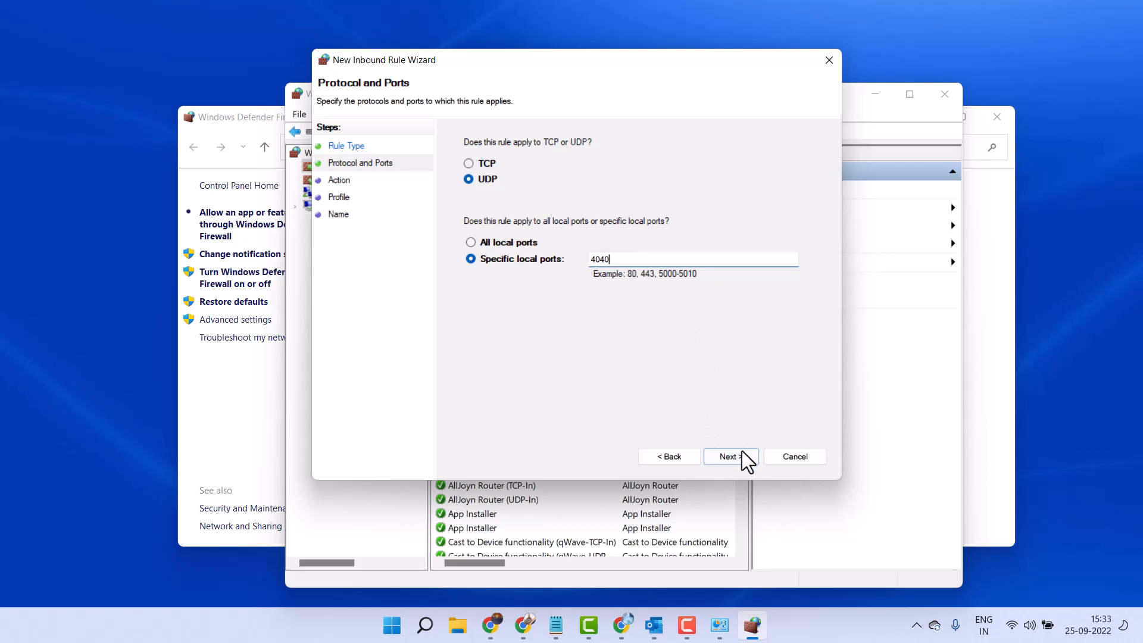
# Keep Allow and all profiles, name the rule '4040', and finish the wizard.
pyautogui.click(729, 457)
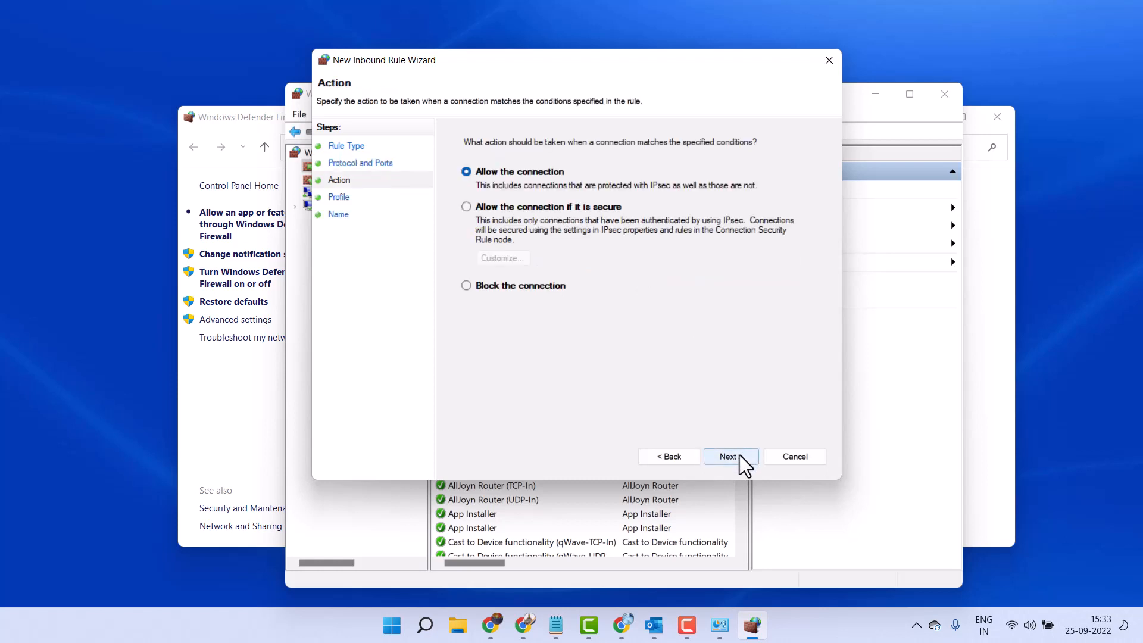
pyautogui.click(730, 456)
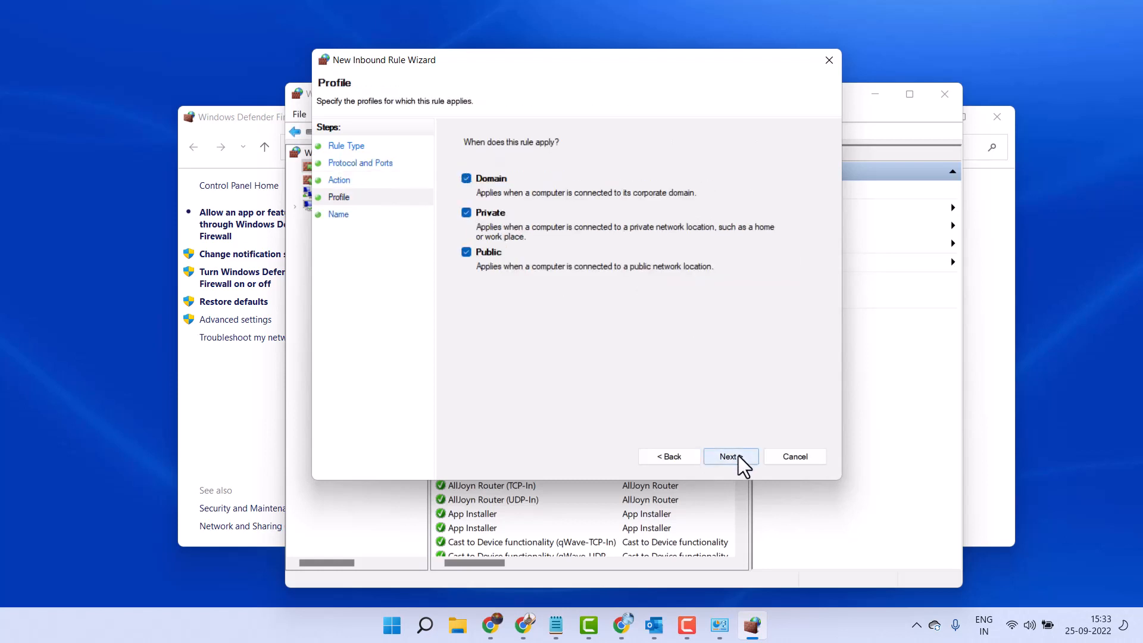
pyautogui.click(730, 456)
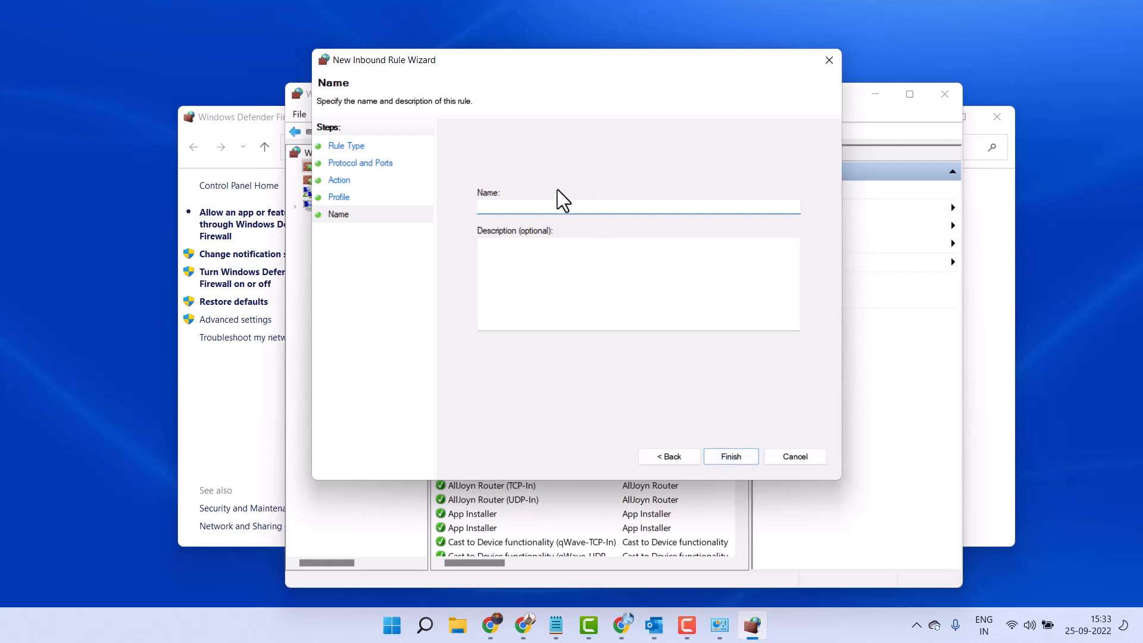
pyautogui.write('4040')
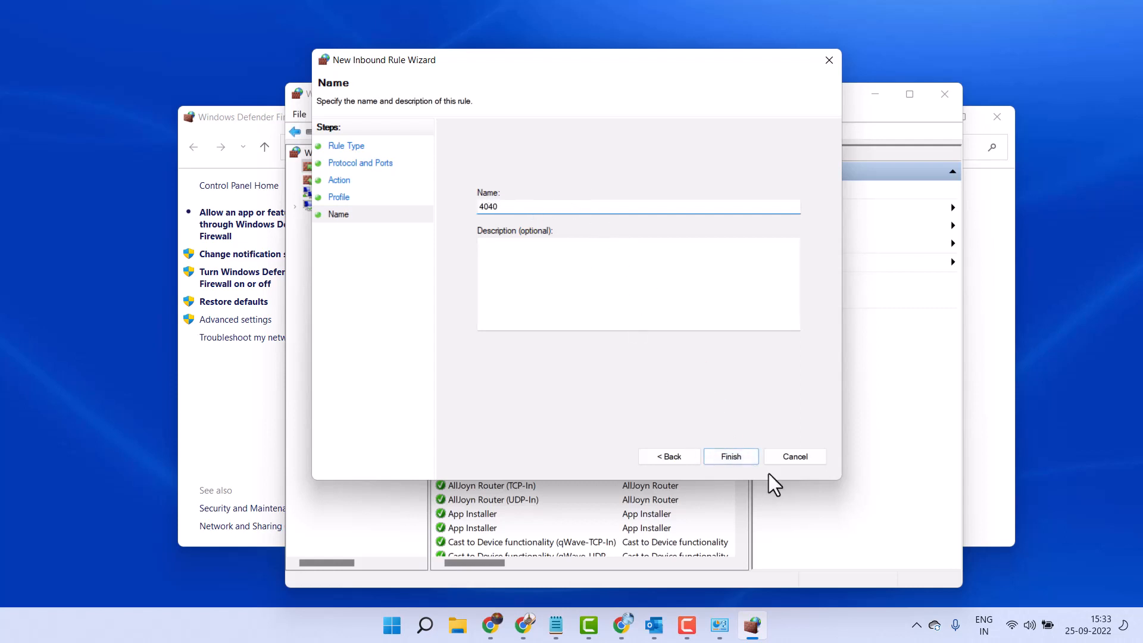
pyautogui.click(730, 457)
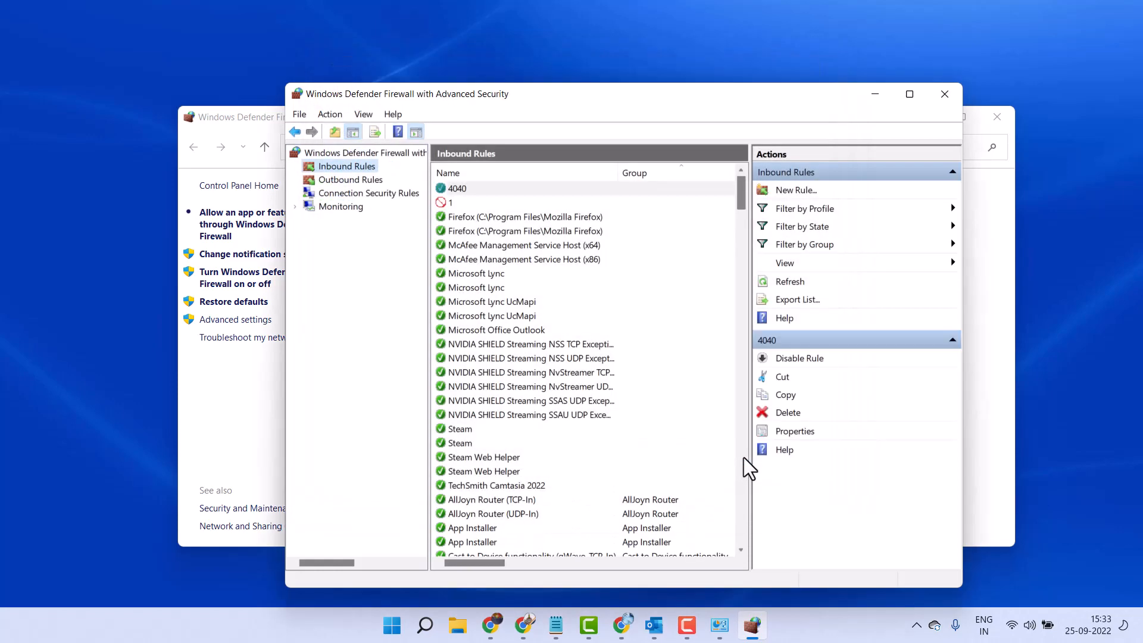
pyautogui.moveTo(984, 62)
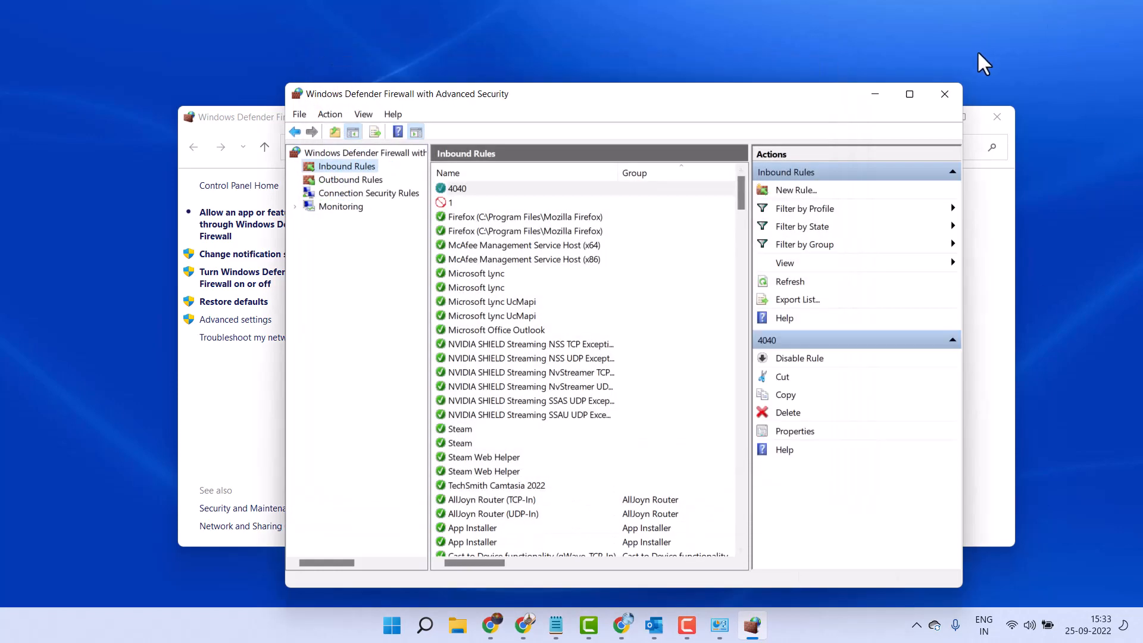
# Clear the firewall windows and restore the tutorial-title Notepad note from the taskbar.
pyautogui.click(945, 94)
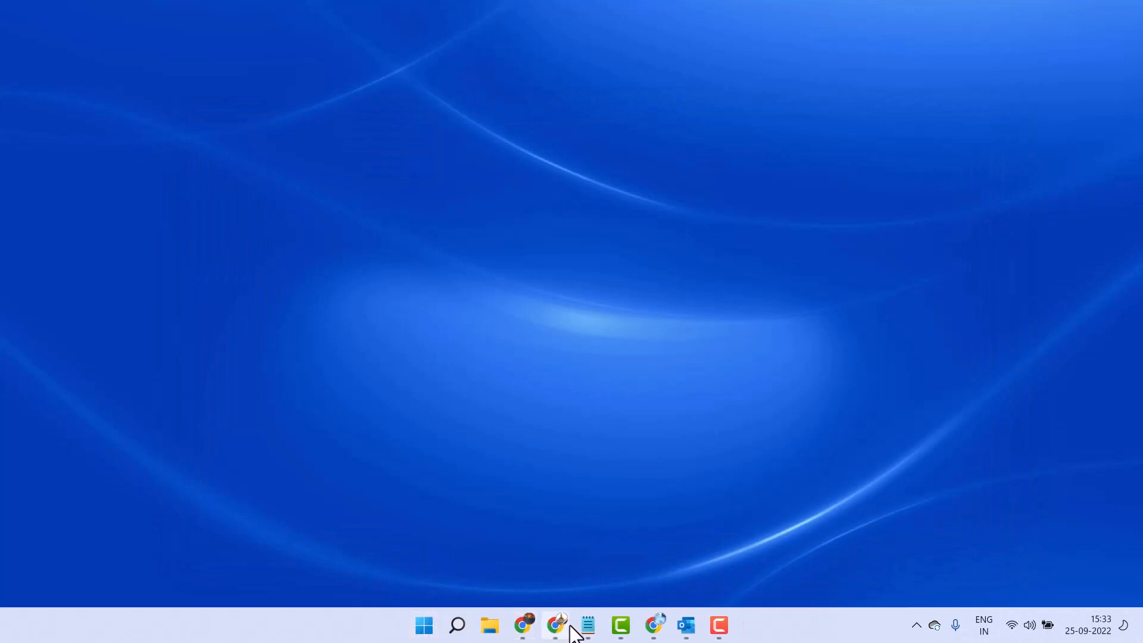
pyautogui.click(587, 625)
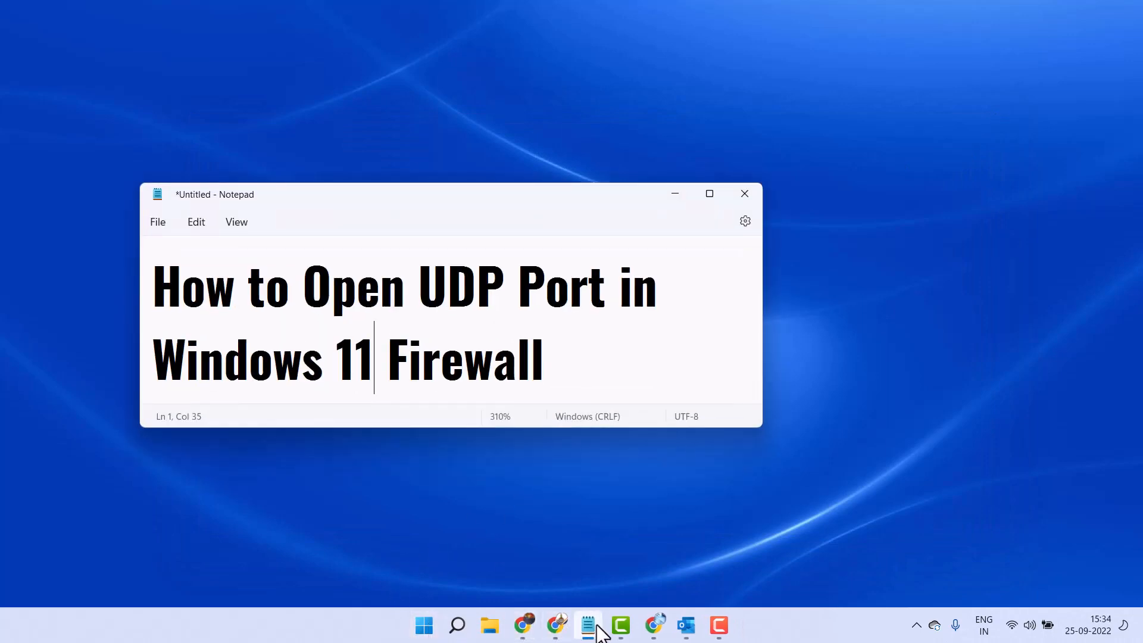